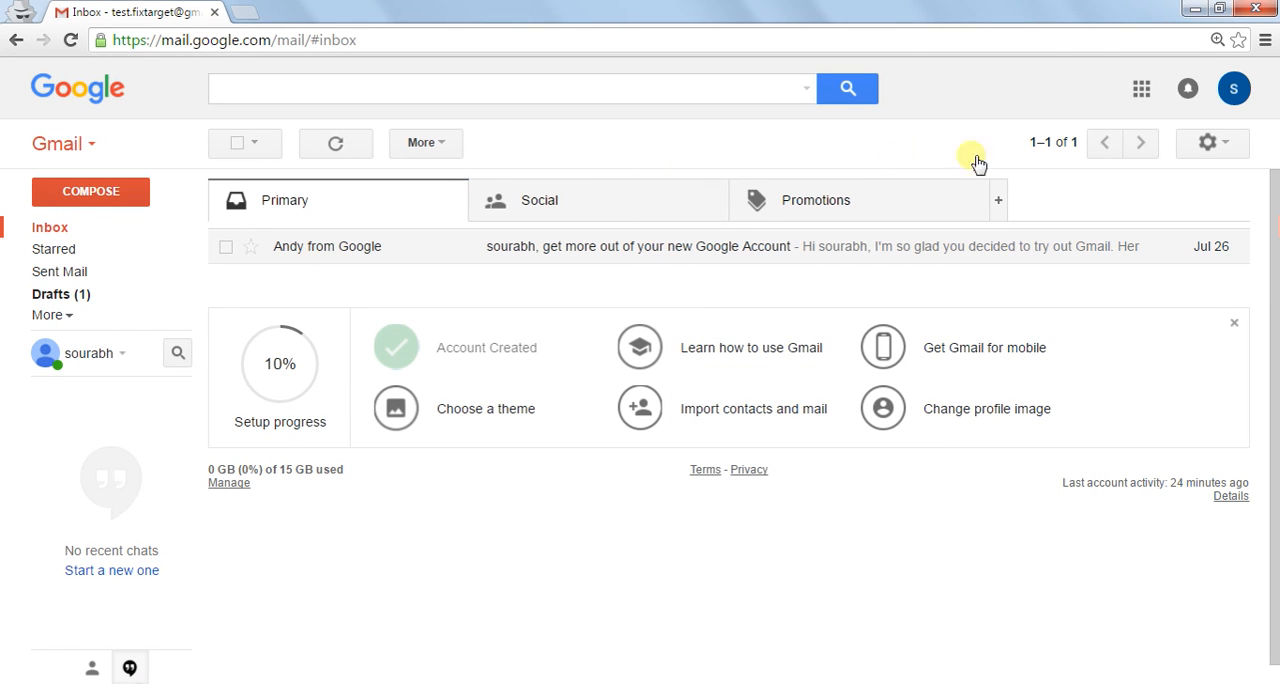
{"action": "mouse_move", "coordinate": [984, 178]}
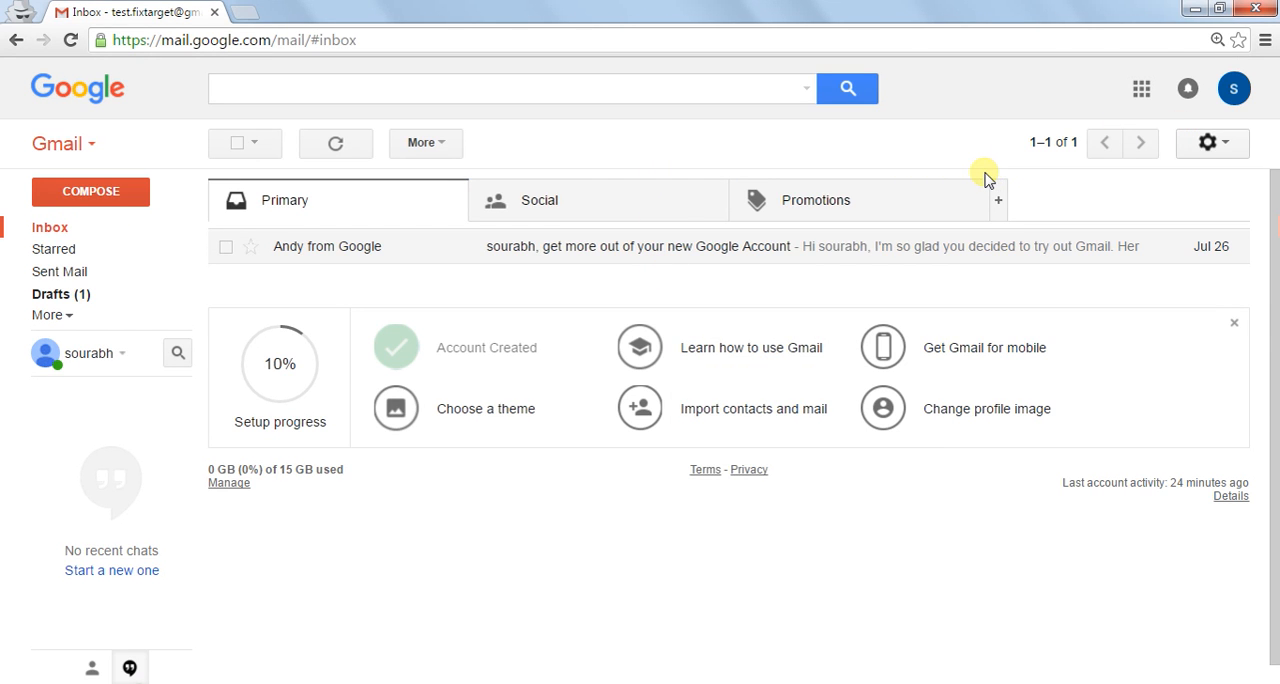
{"action": "mouse_move", "coordinate": [1024, 222]}
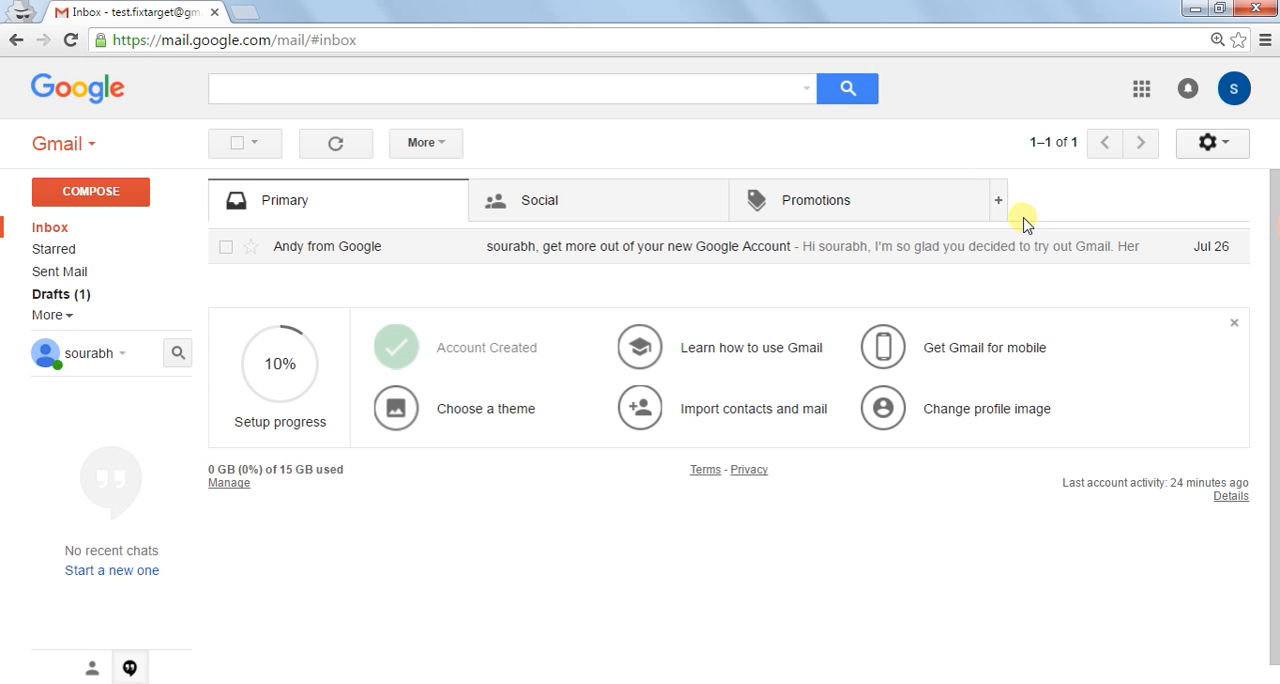
{"action": "mouse_move", "coordinate": [1208, 142]}
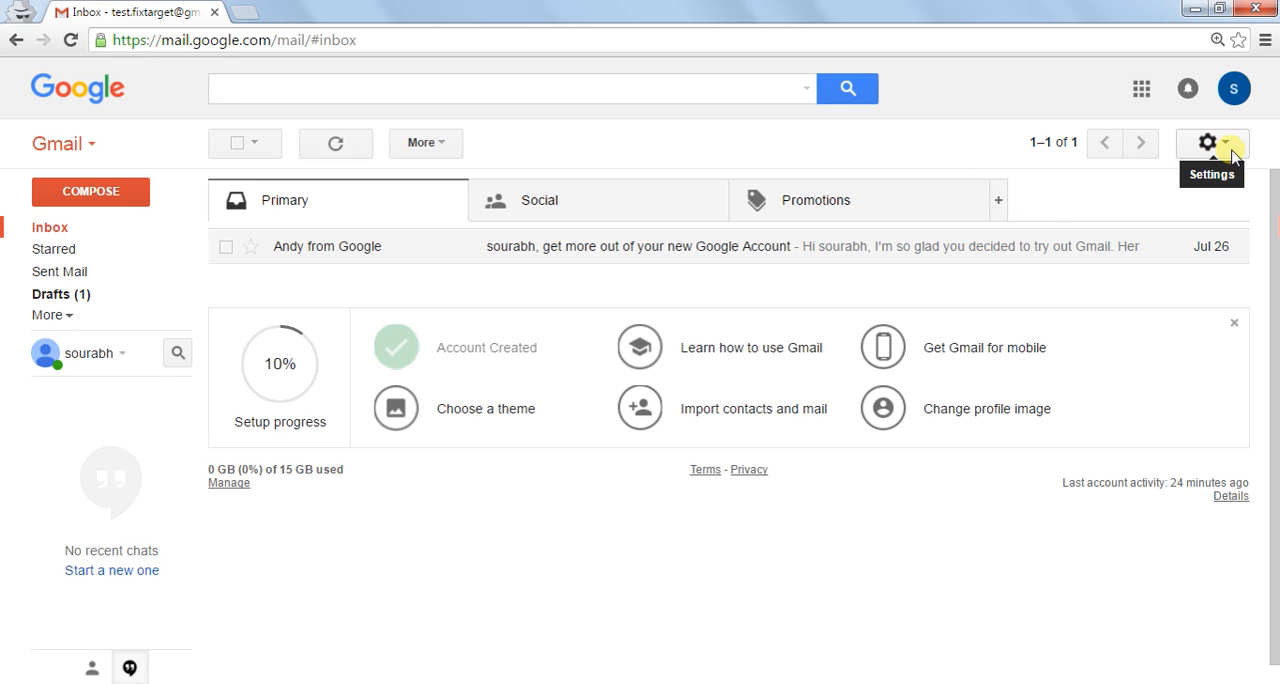
{"action": "mouse_move", "coordinate": [1156, 122]}
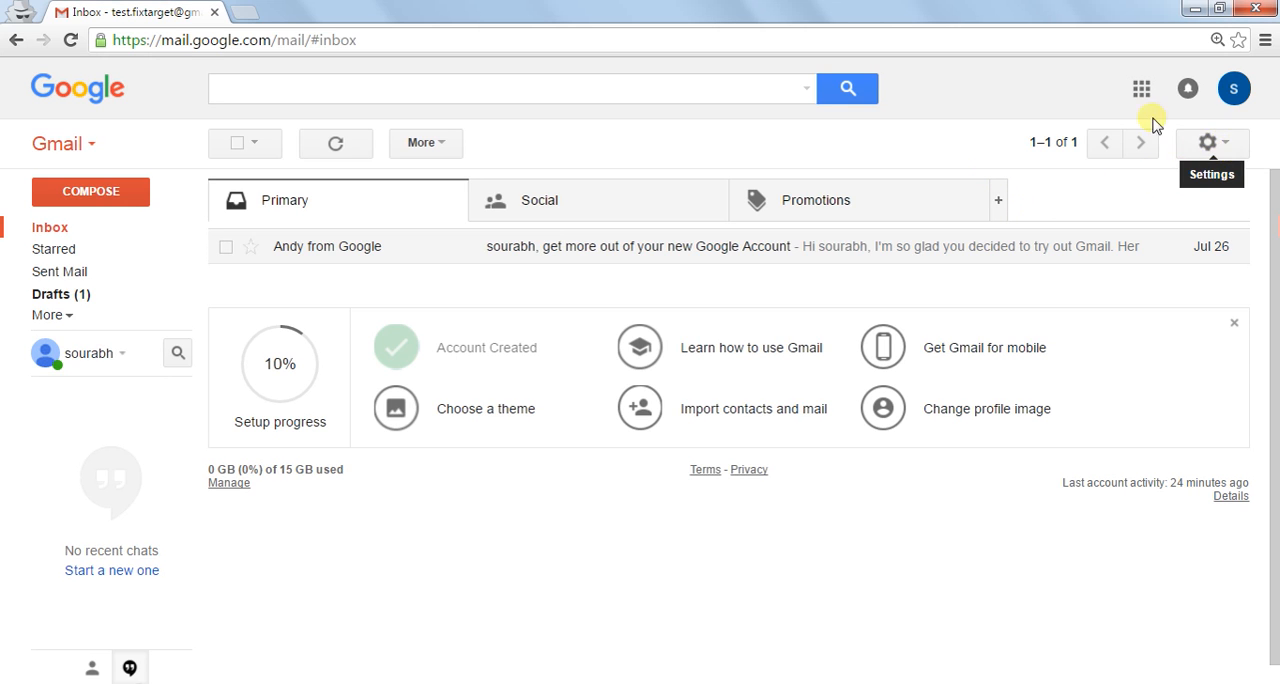
Go to the Gmail general Settings page from the gear menu
{"action": "left_click", "coordinate": [1206, 142]}
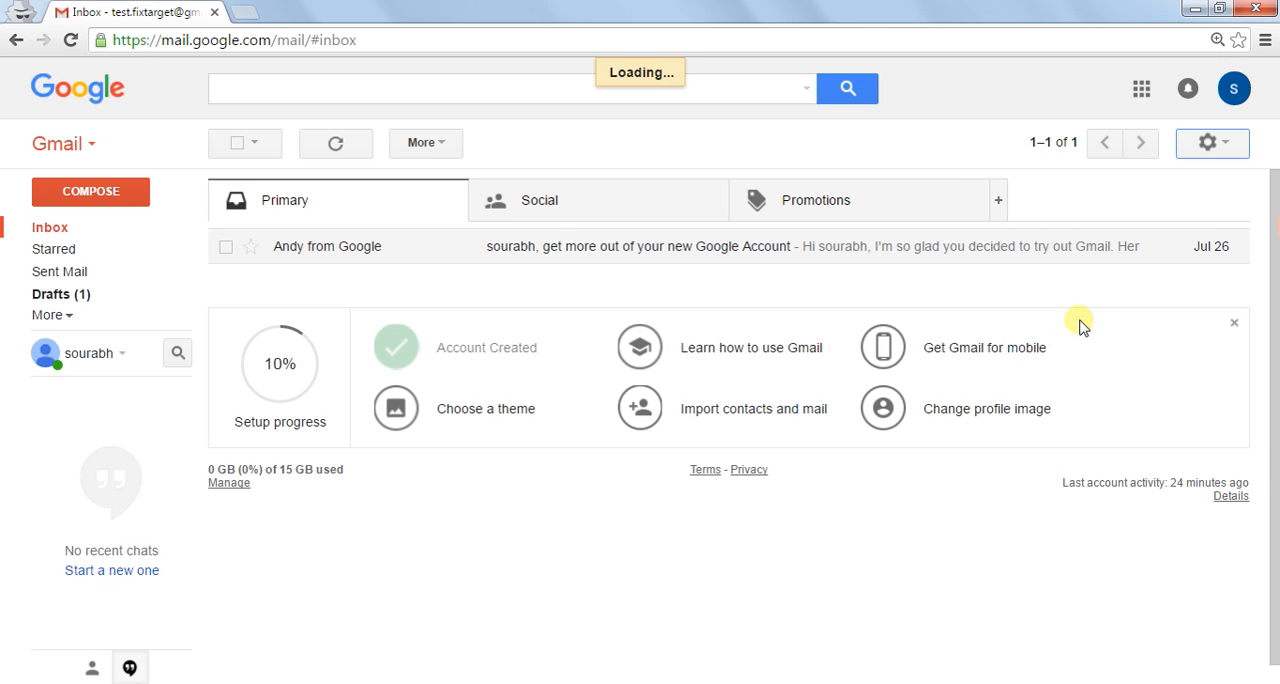
{"action": "mouse_move", "coordinate": [816, 278]}
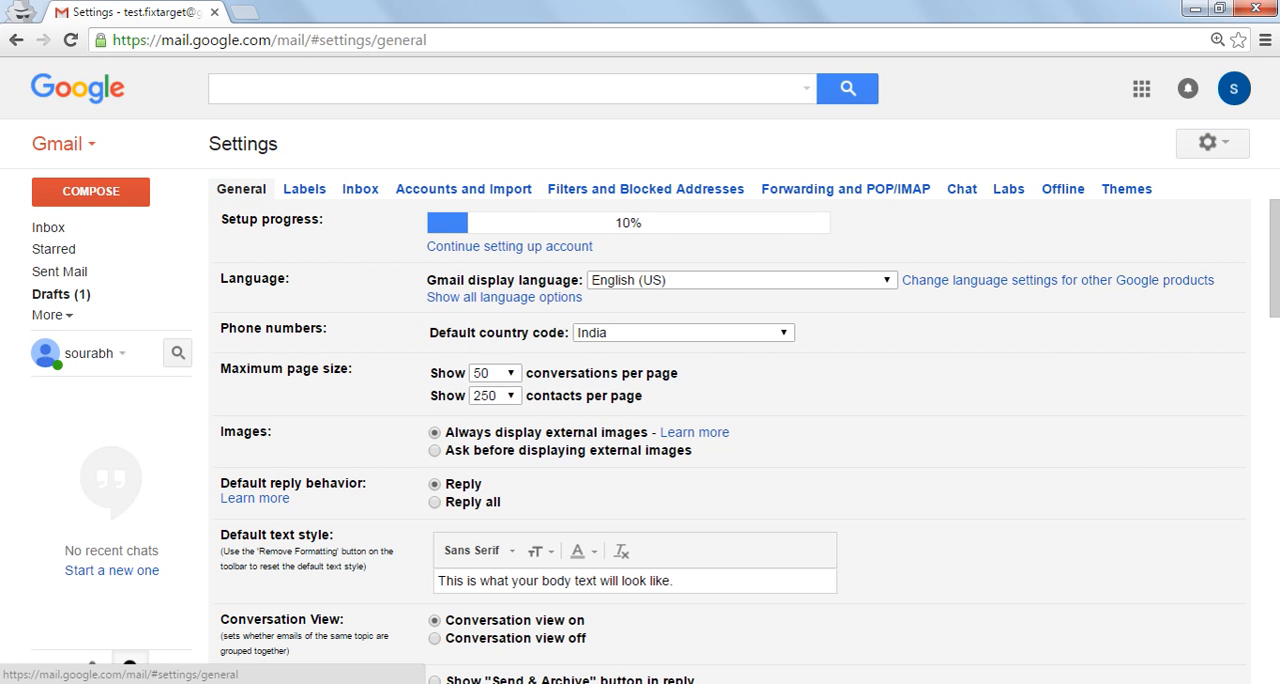
{"action": "scroll", "scroll_direction": "down", "scroll_amount": 3}
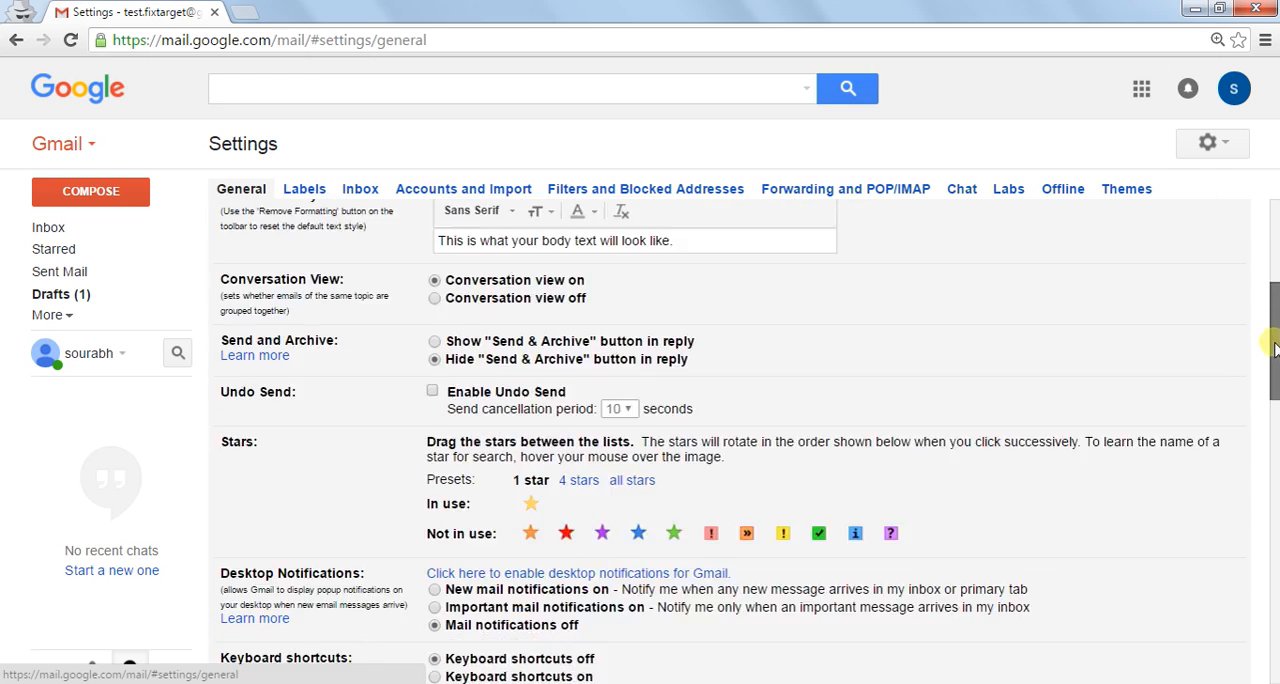
{"action": "scroll", "scroll_direction": "down", "scroll_amount": 3}
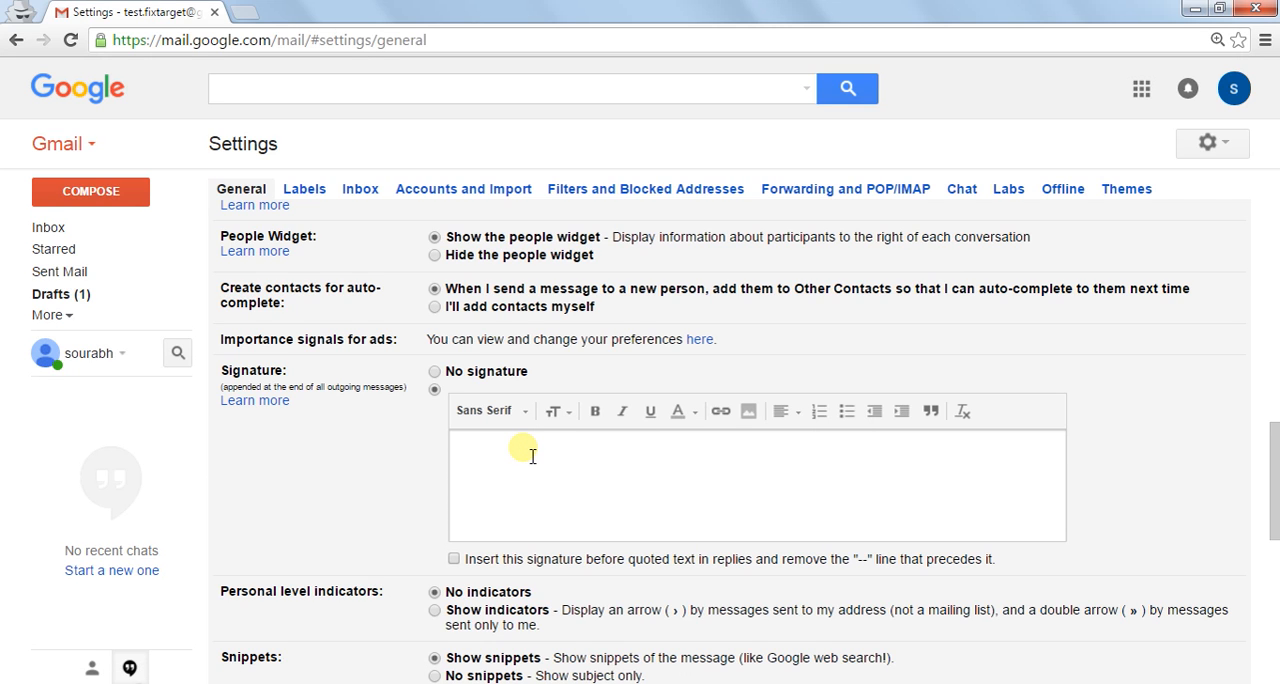
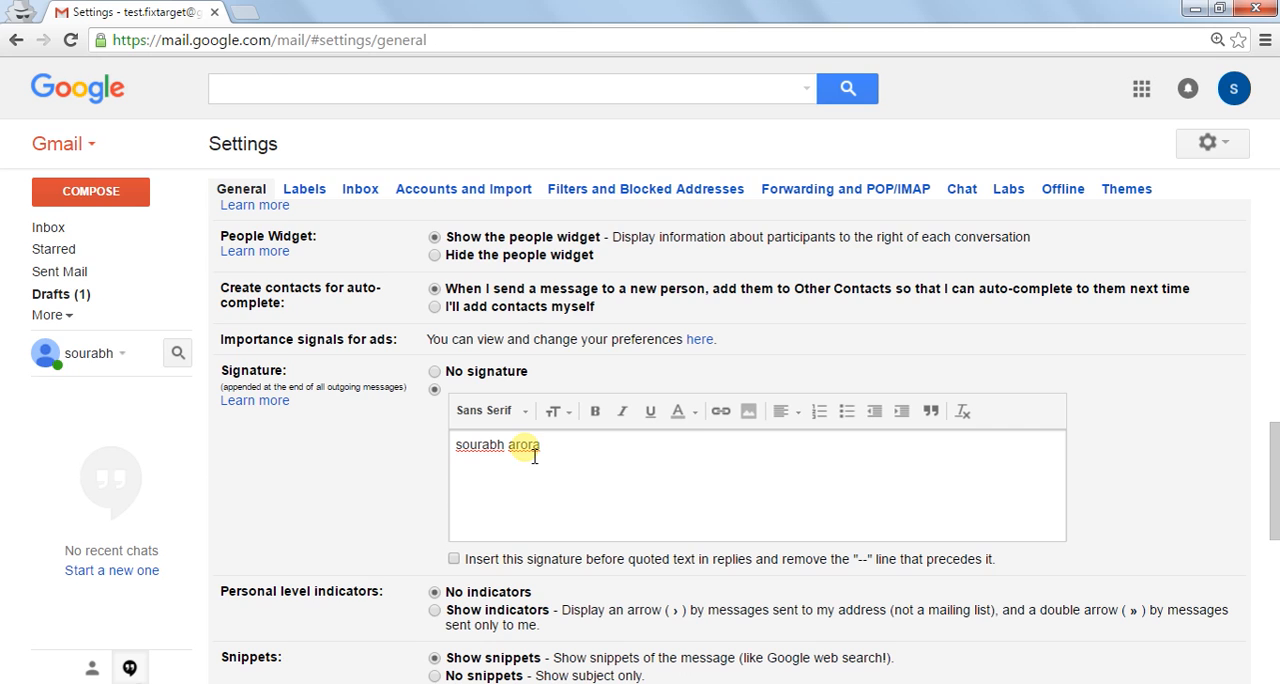
{"action": "type", "text": "movc"}
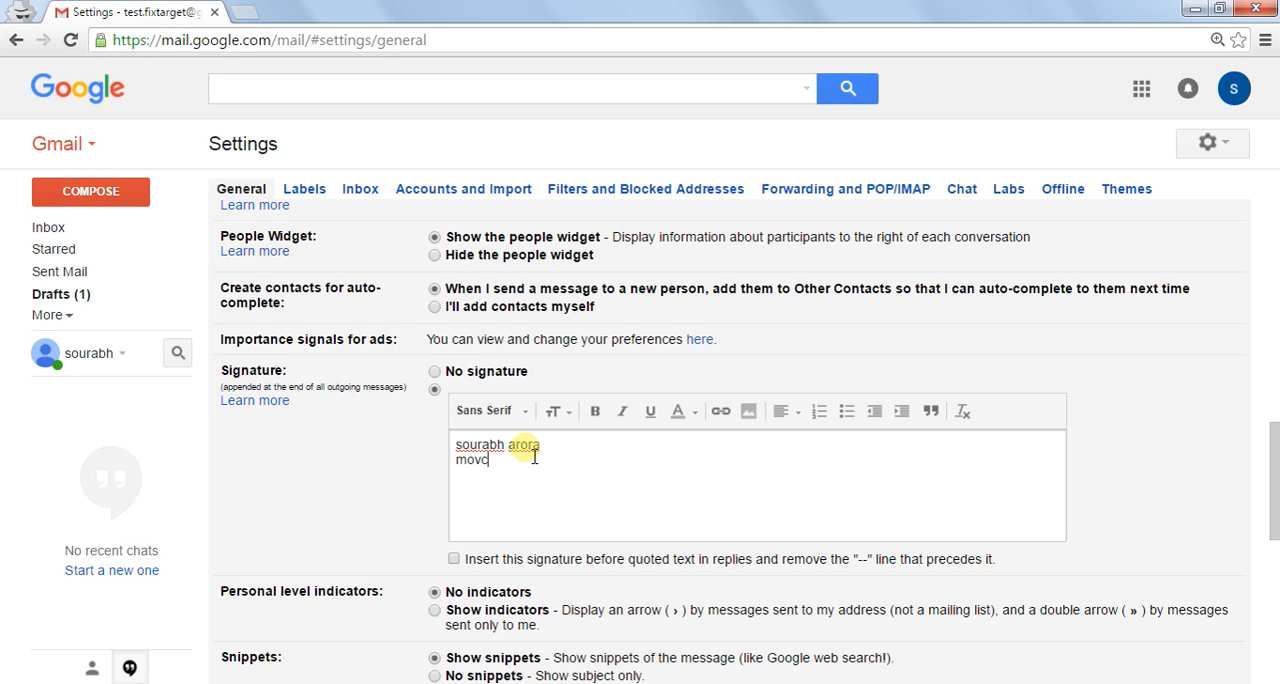
{"action": "key", "text": "Backspace"}
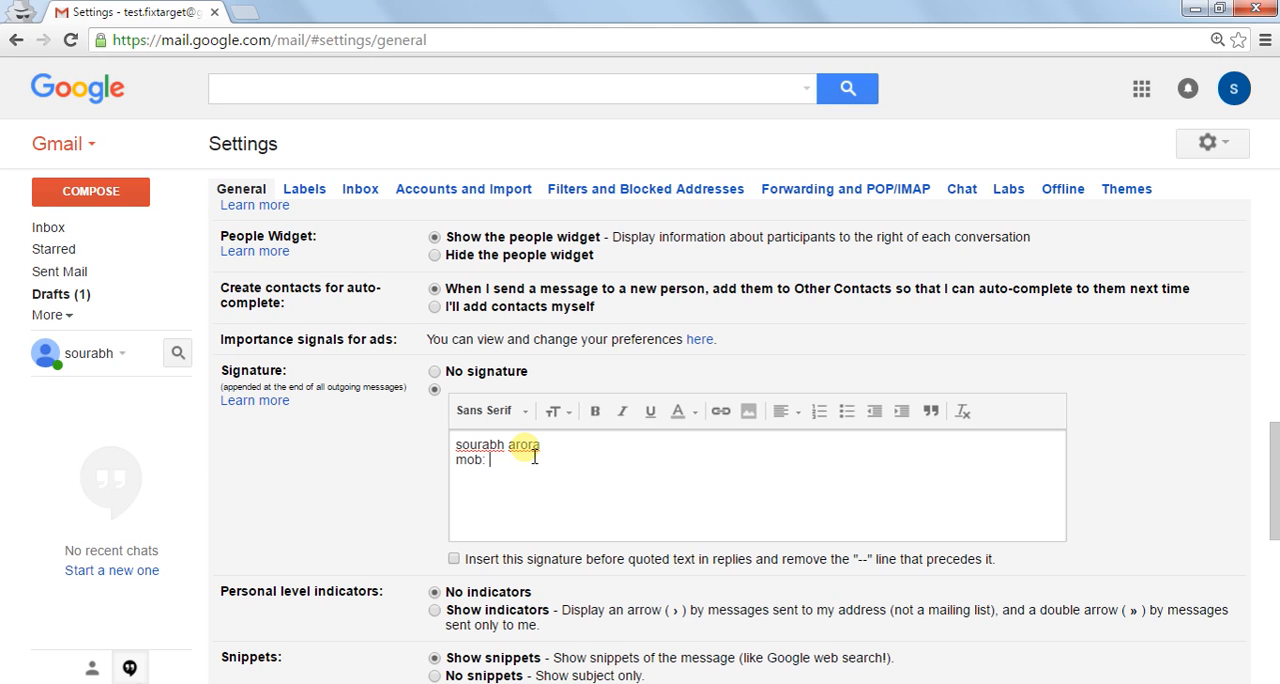
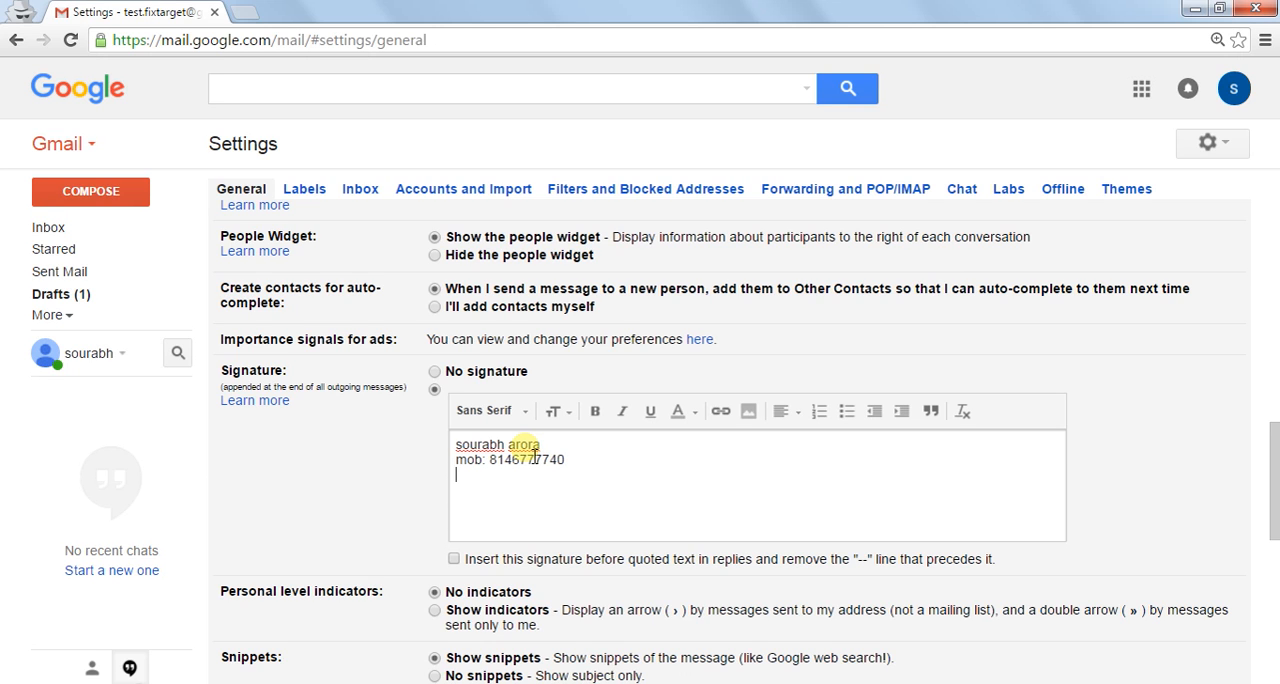
Upload Fixtarget.jpg from the Desktop as the signature image
{"action": "scroll", "scroll_direction": "down", "scroll_amount": 3}
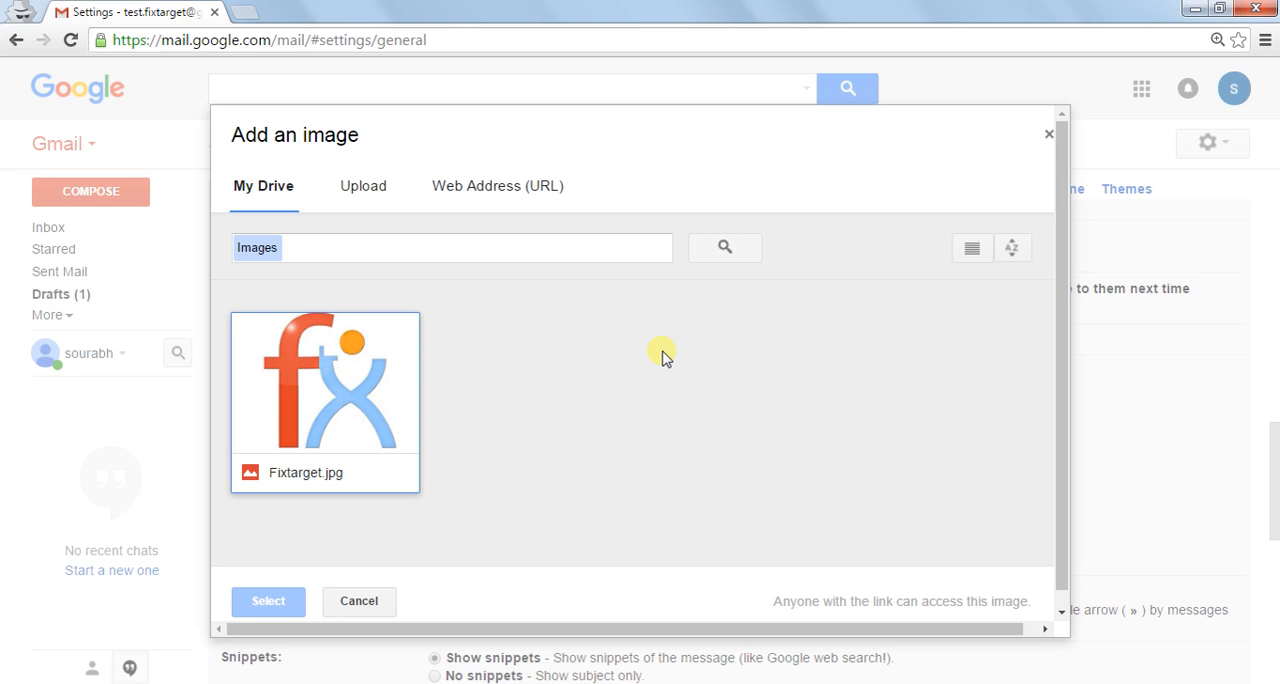
{"action": "left_click", "coordinate": [362, 186]}
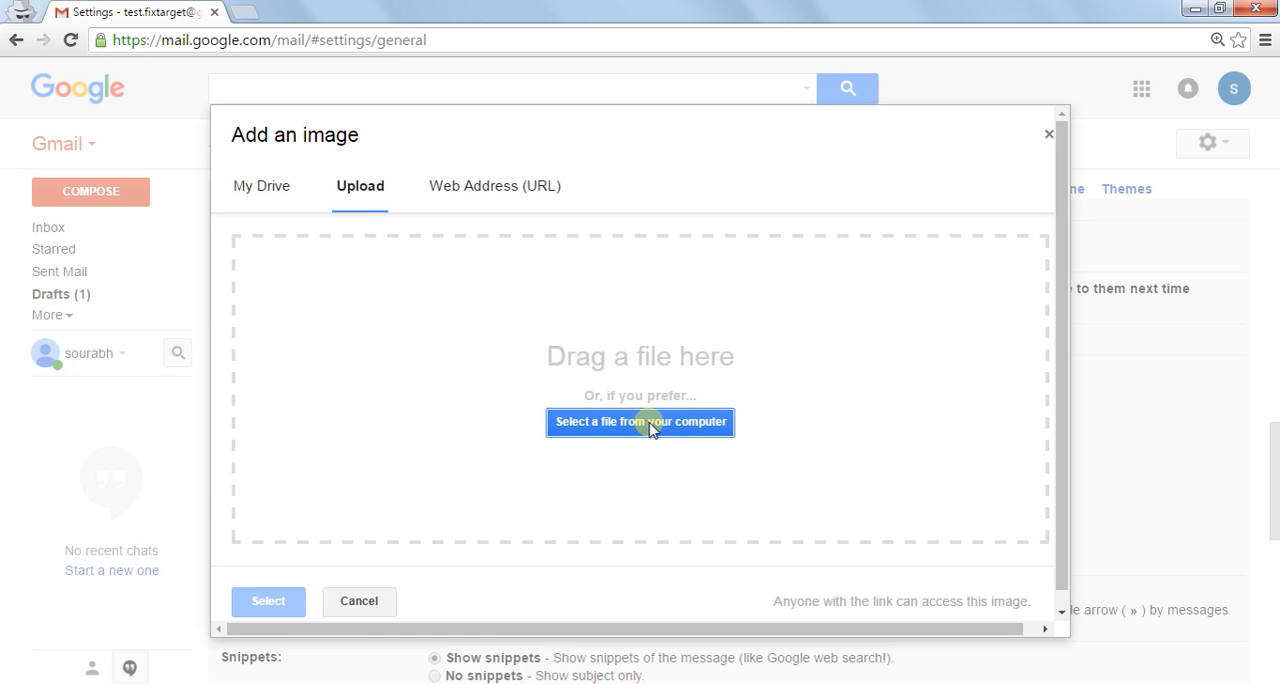
{"action": "left_click", "coordinate": [640, 420]}
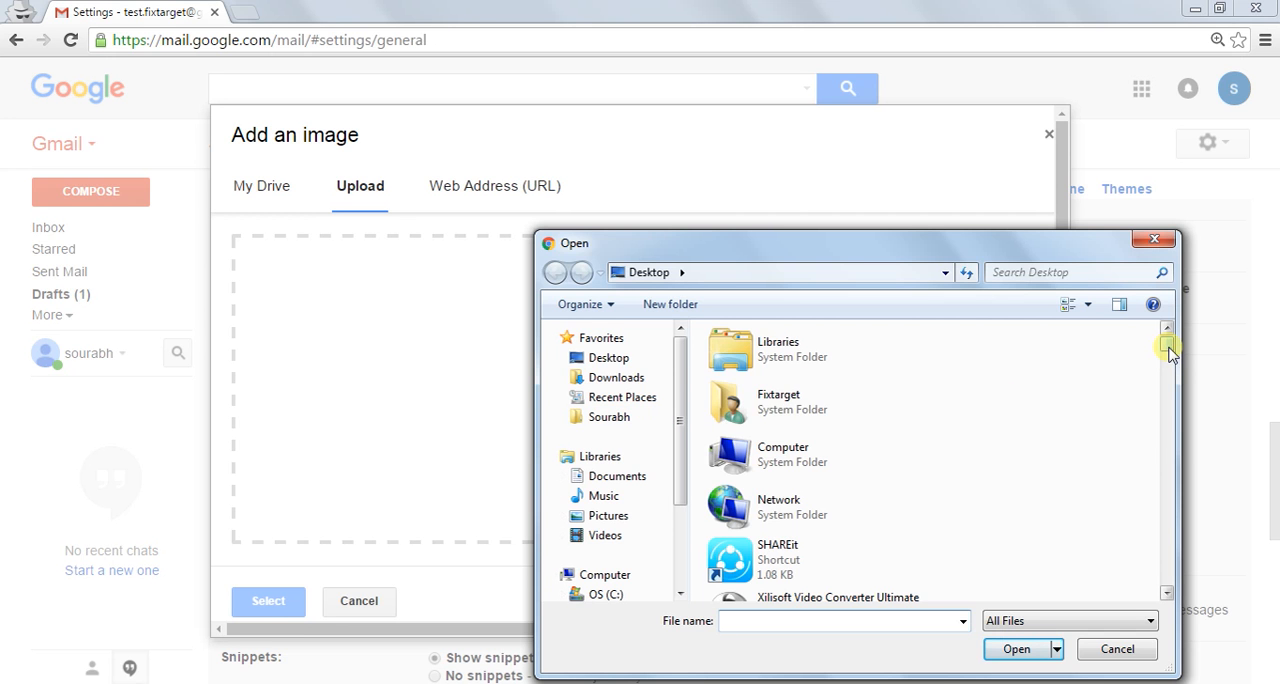
{"action": "scroll", "scroll_direction": "down", "scroll_amount": 3}
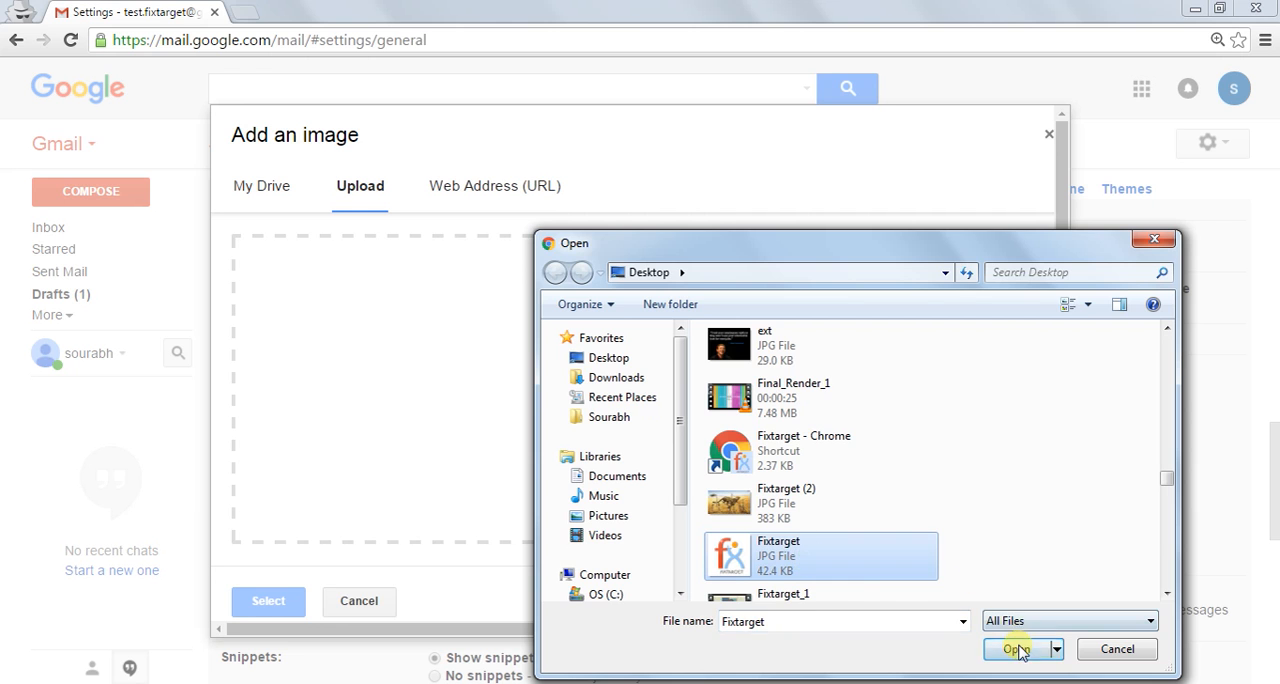
{"action": "left_click", "coordinate": [1016, 648]}
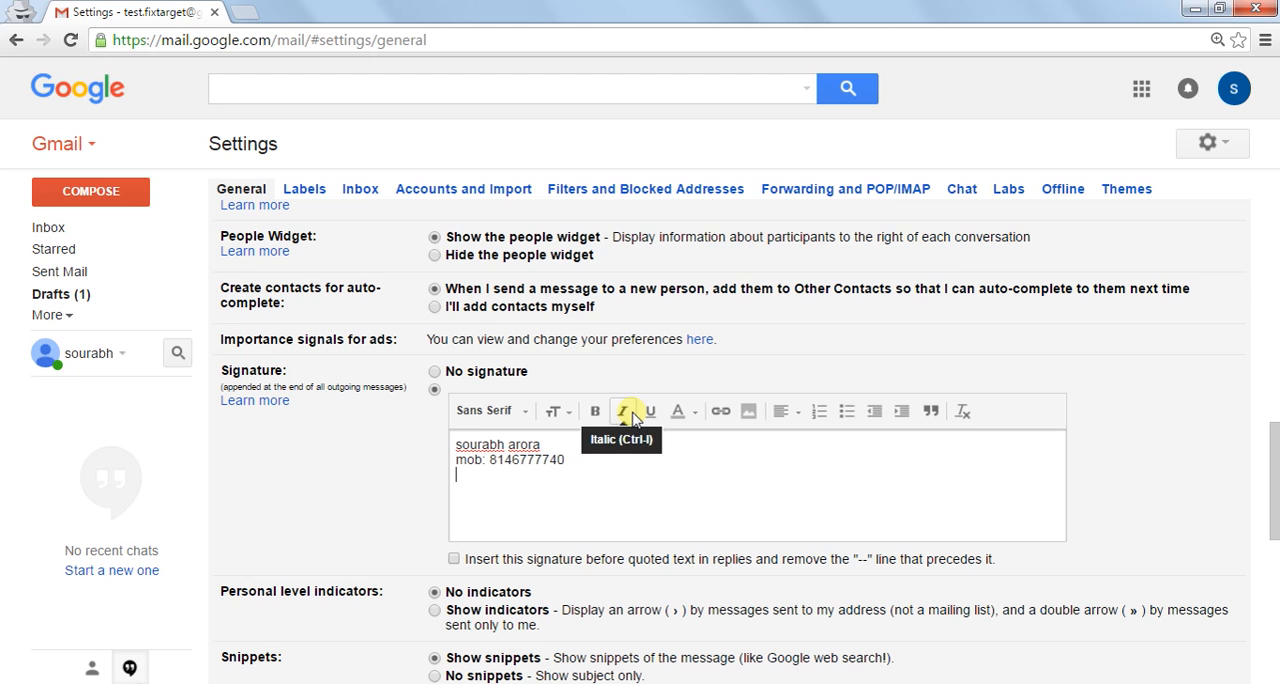
{"action": "mouse_move", "coordinate": [648, 468]}
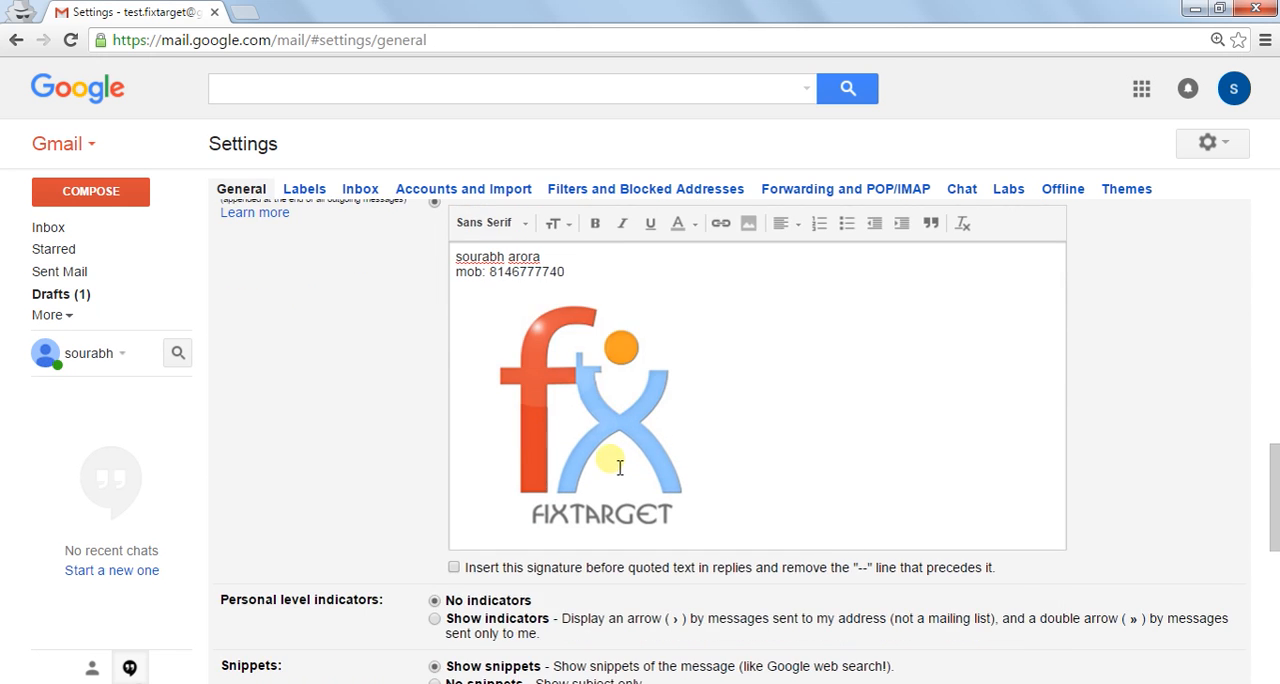
Resize the inserted Fixtarget logo to Small and save the signature changes
{"action": "left_click", "coordinate": [600, 410]}
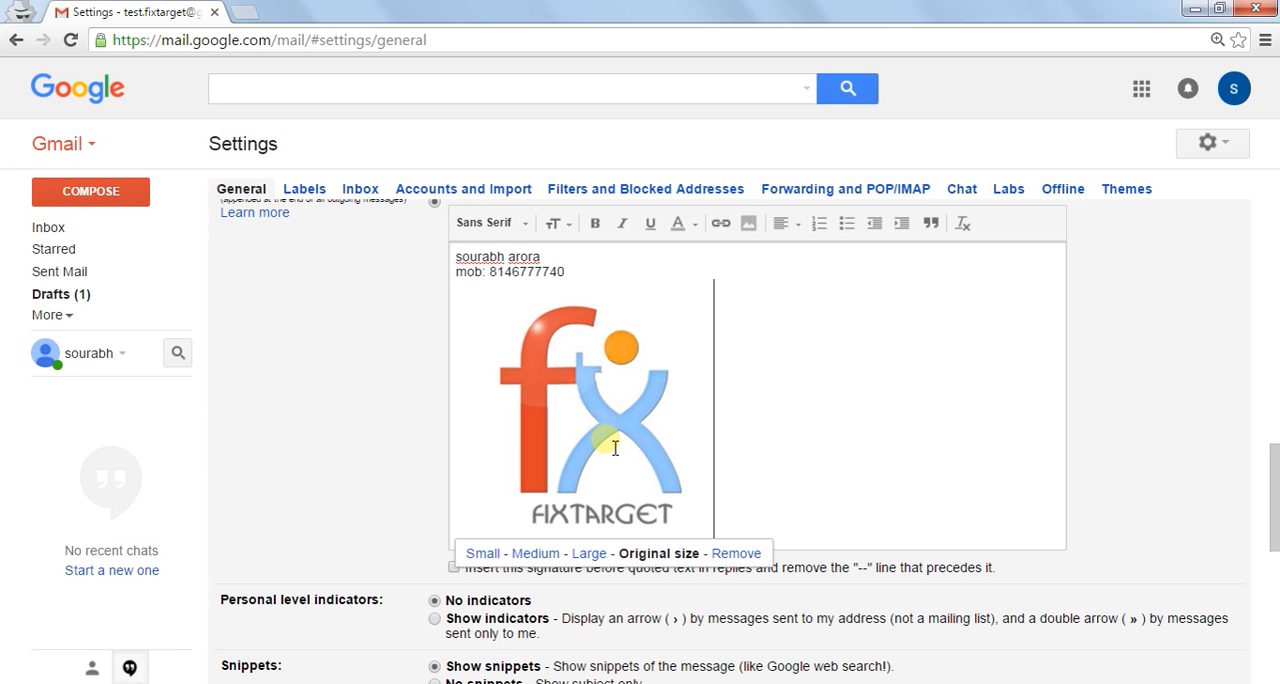
{"action": "left_click", "coordinate": [482, 552]}
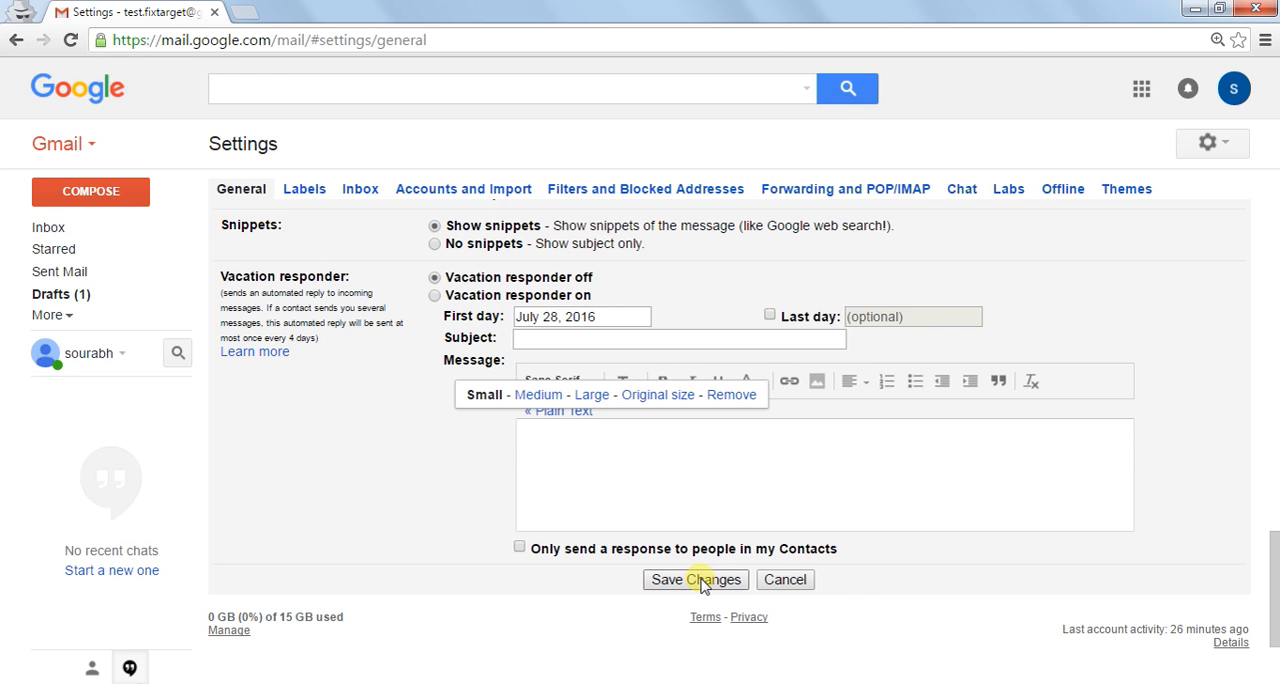
{"action": "left_click", "coordinate": [694, 580]}
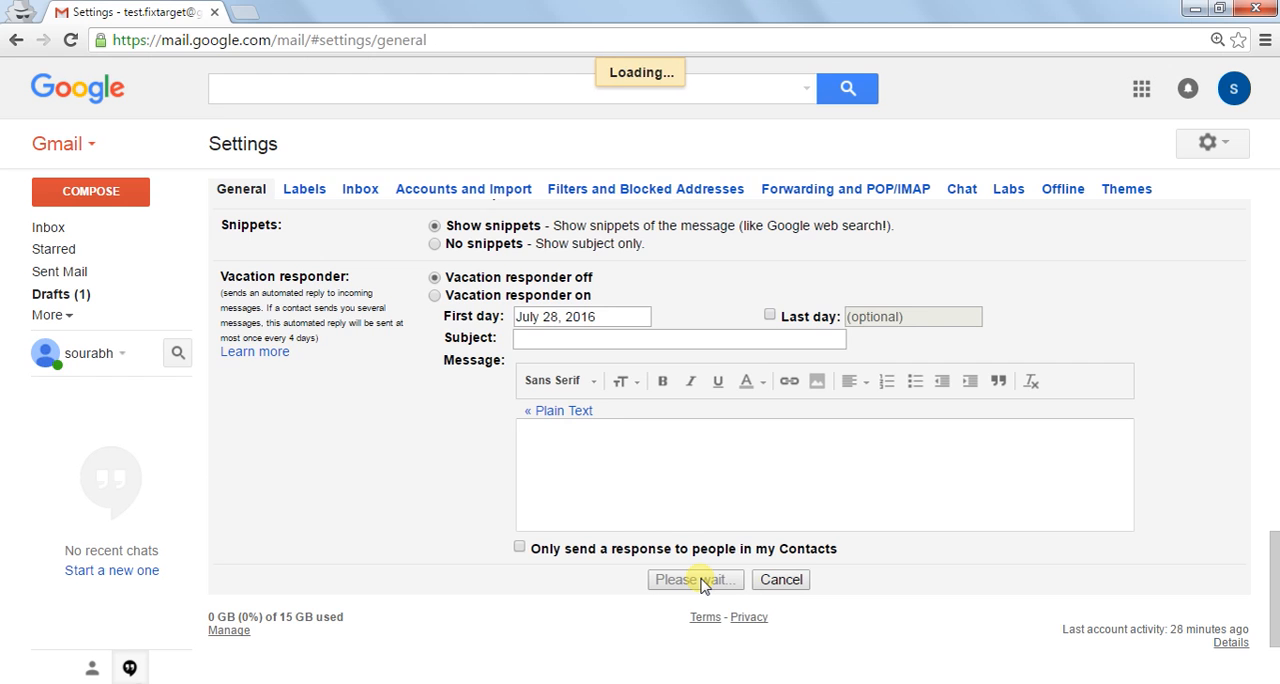
{"action": "left_click", "coordinate": [694, 580]}
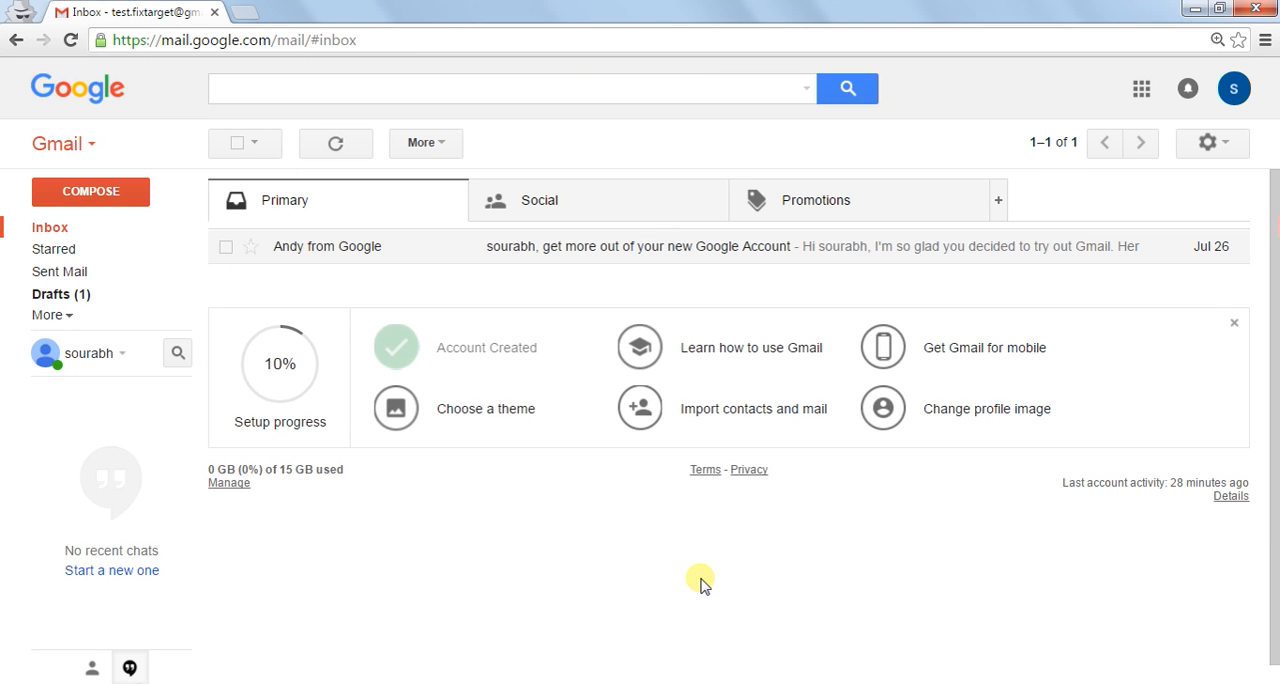
{"action": "mouse_move", "coordinate": [90, 192]}
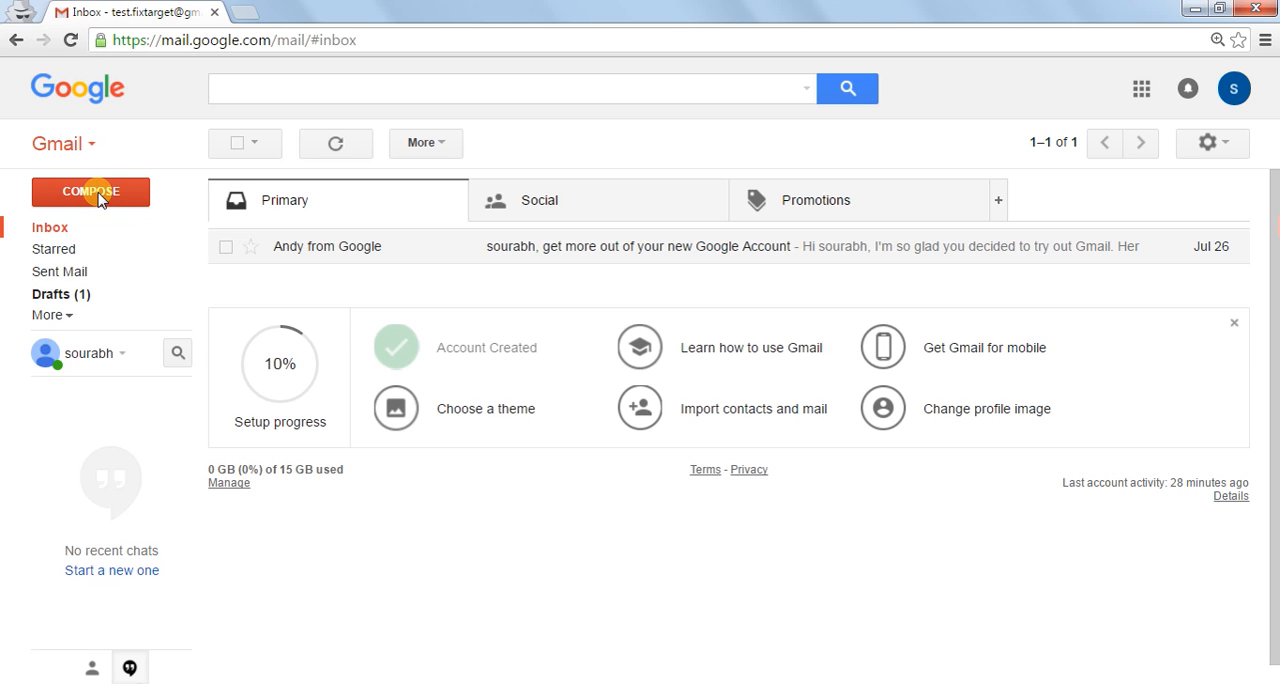
Start a new message to verify the signature with name, mobile and logo appears
{"action": "left_click", "coordinate": [92, 192]}
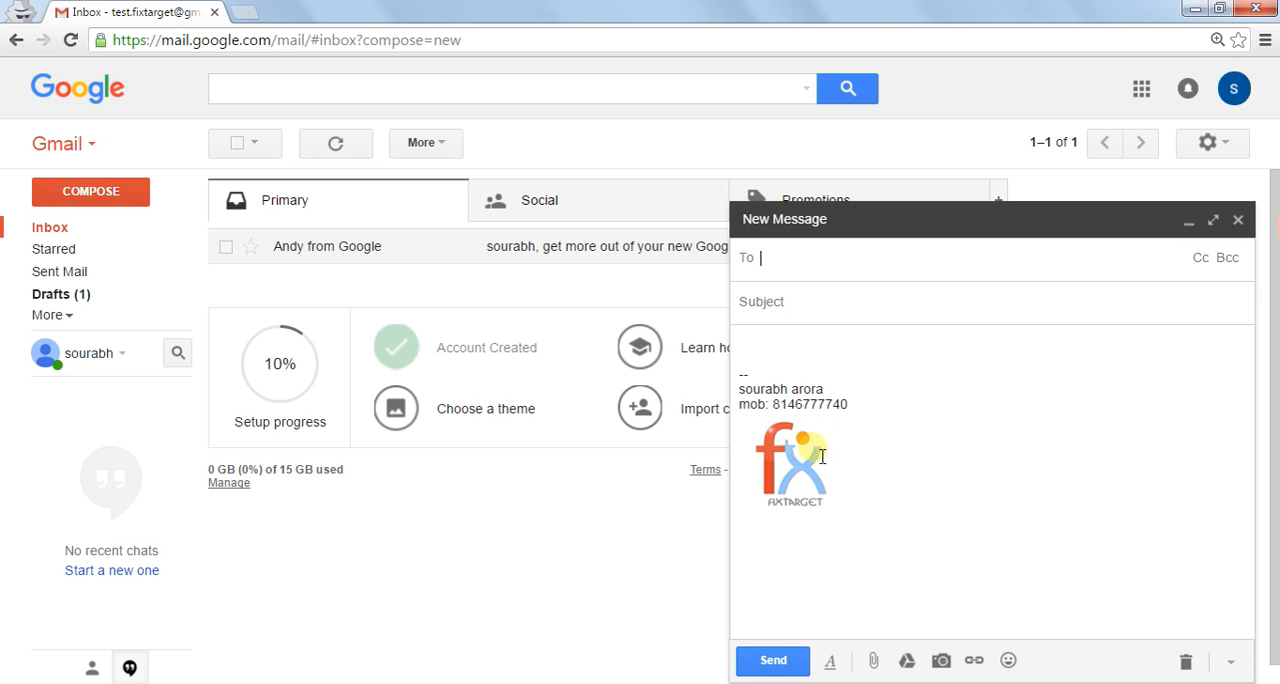
{"action": "mouse_move", "coordinate": [828, 476]}
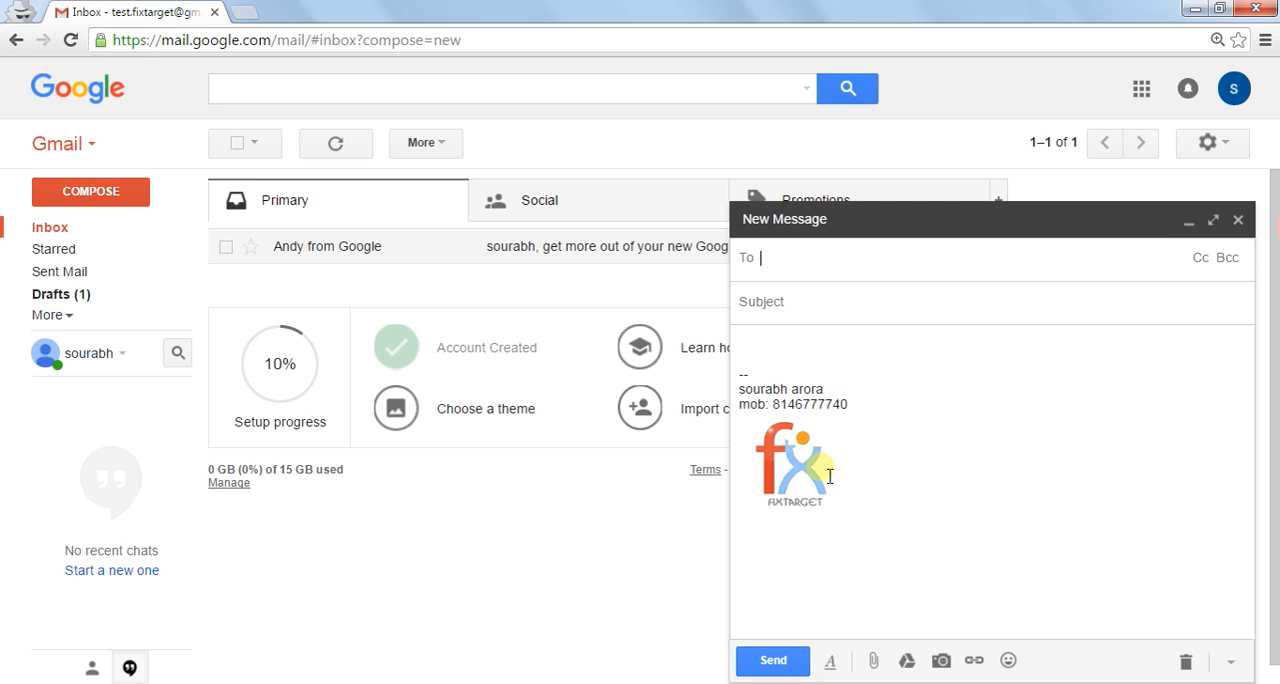
{"action": "mouse_move", "coordinate": [862, 492]}
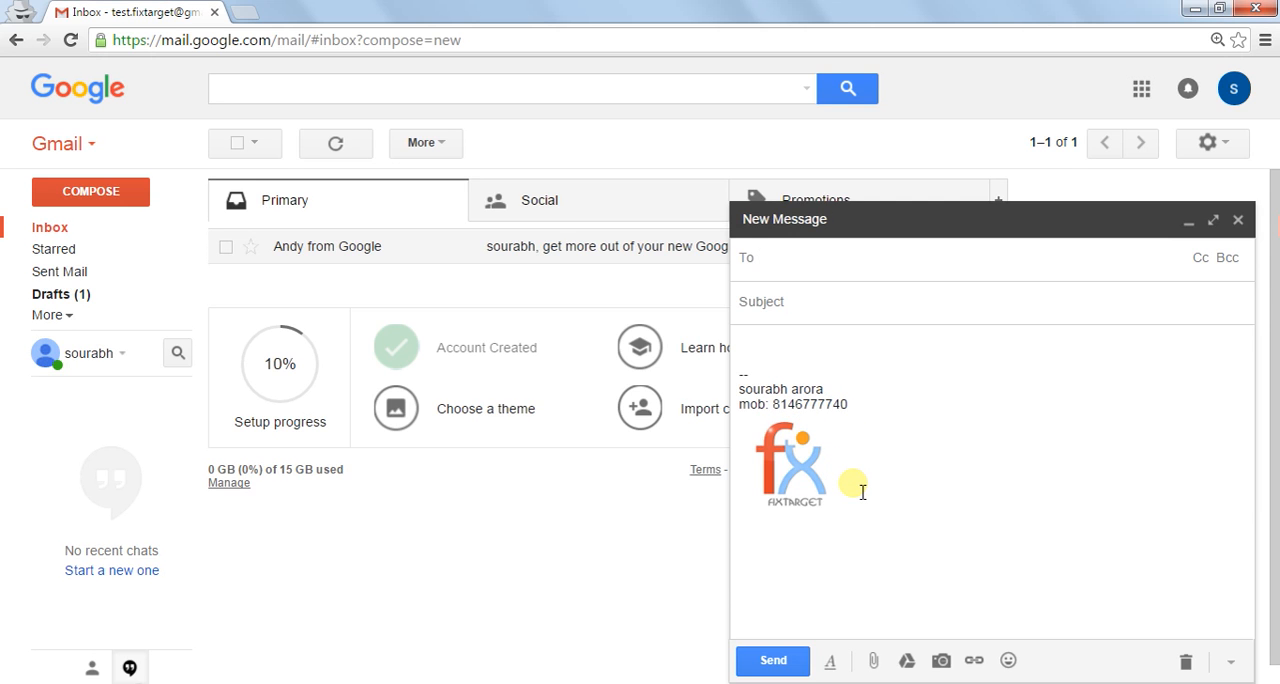
{"action": "mouse_move", "coordinate": [874, 468]}
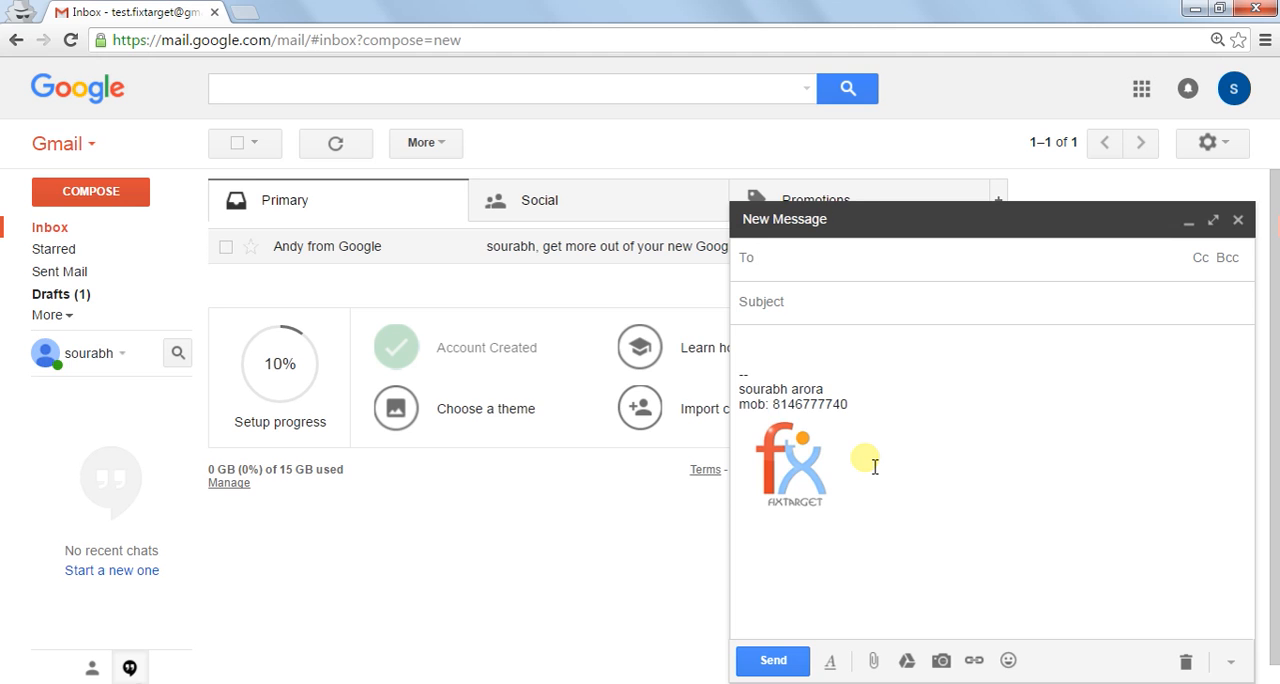
{"action": "left_click", "coordinate": [780, 256]}
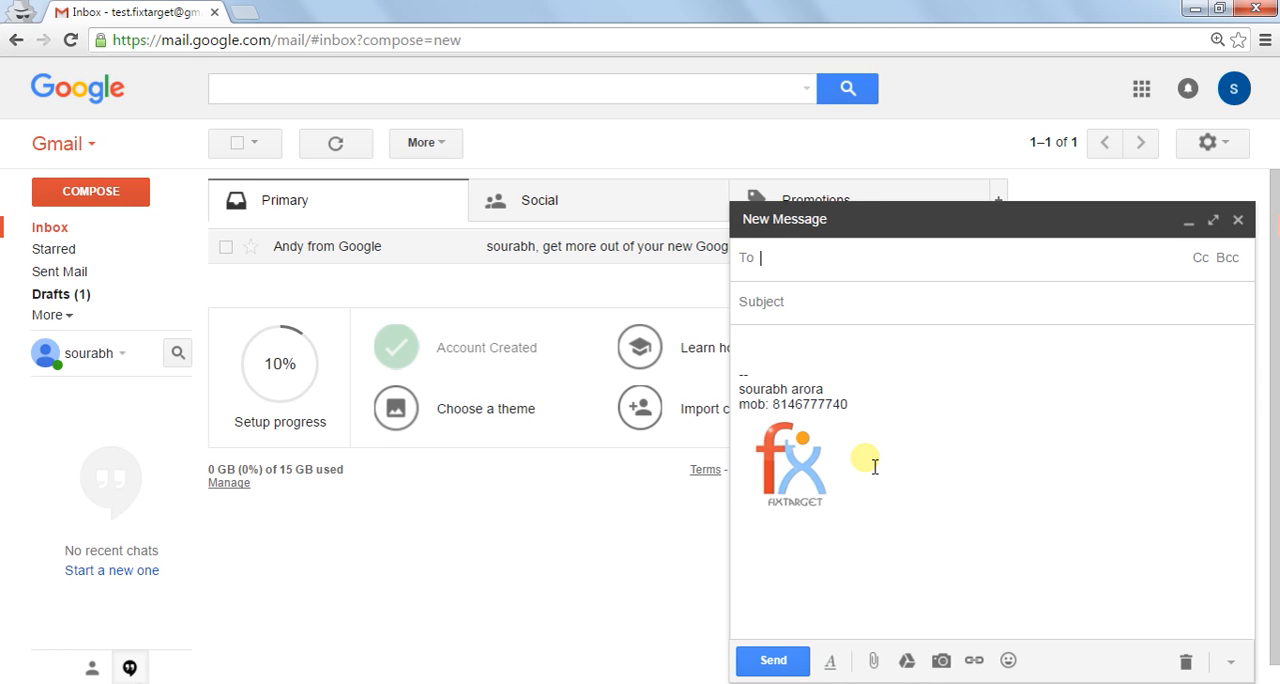
{"action": "mouse_move", "coordinate": [836, 644]}
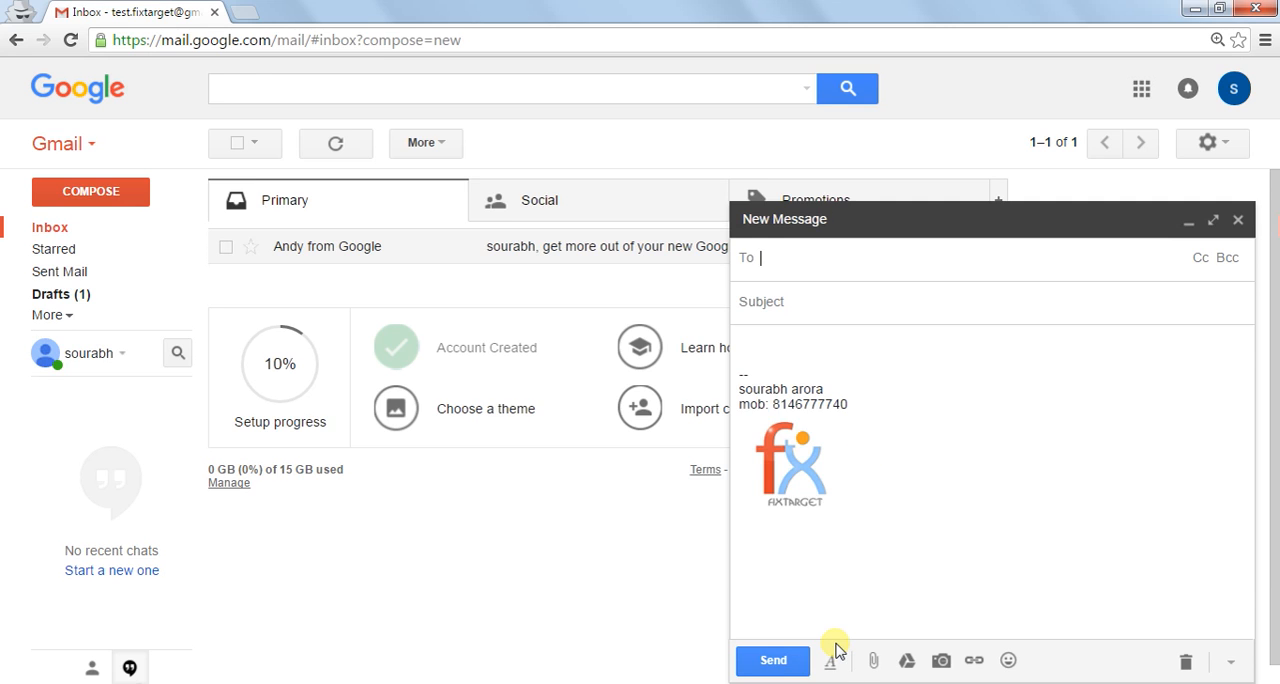